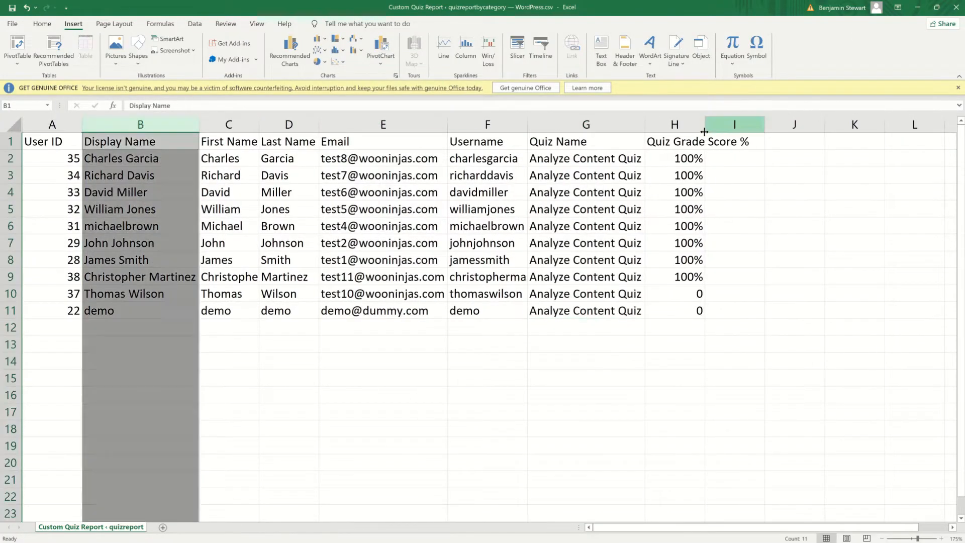
# Step: Chart the Quiz Grade Score % column as a bubble chart over the exported data
pyautogui.click(318, 48)
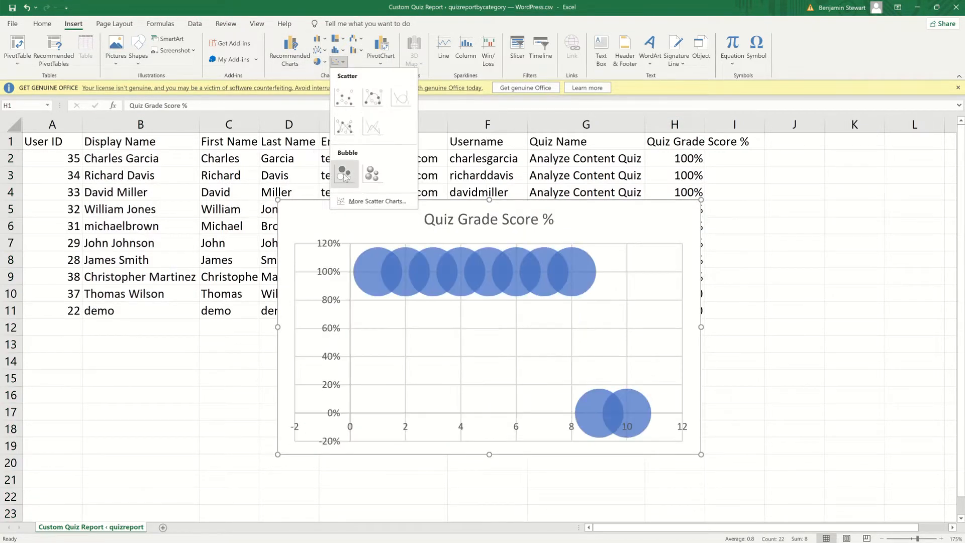
pyautogui.moveTo(372, 97)
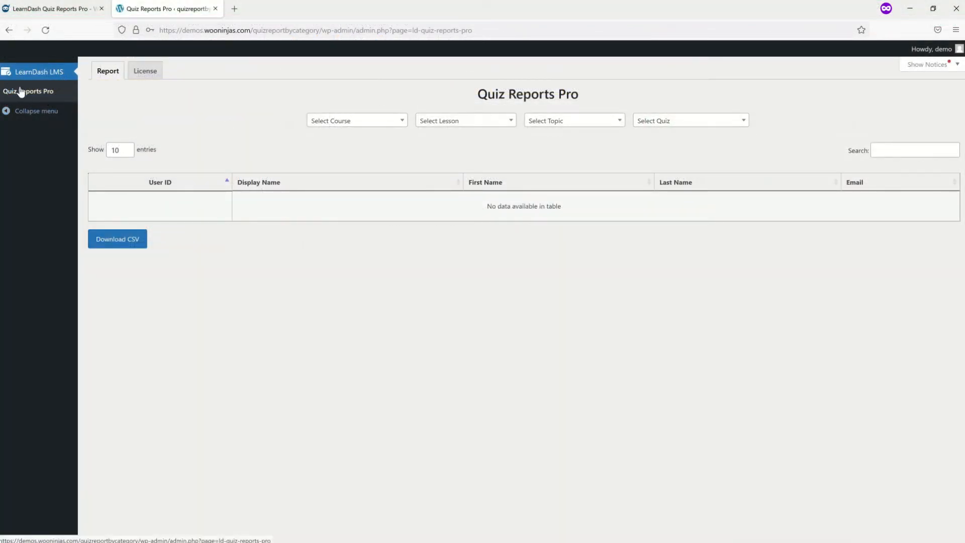
# Step: Filter the report to the Content Marketing course and its Analyze Content lesson and topic
pyautogui.click(356, 120)
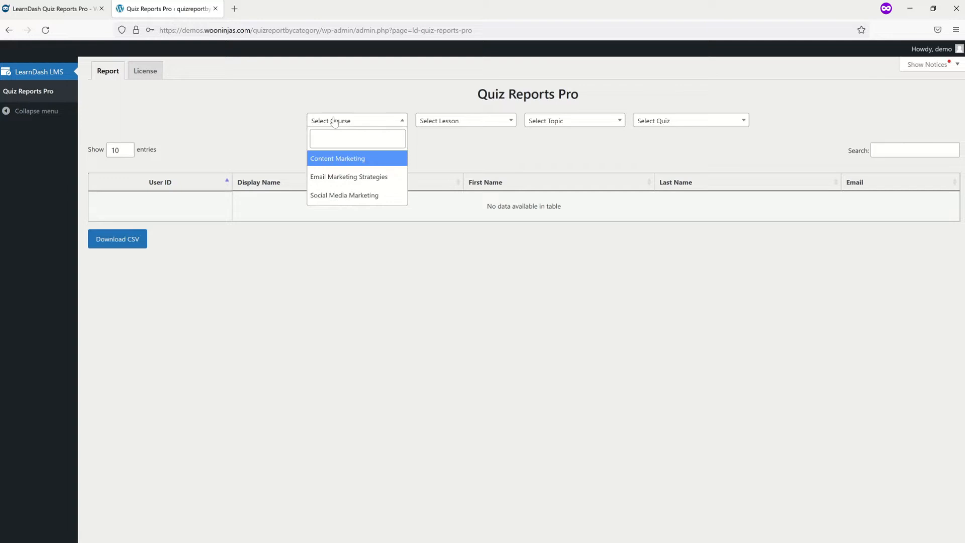
pyautogui.click(338, 157)
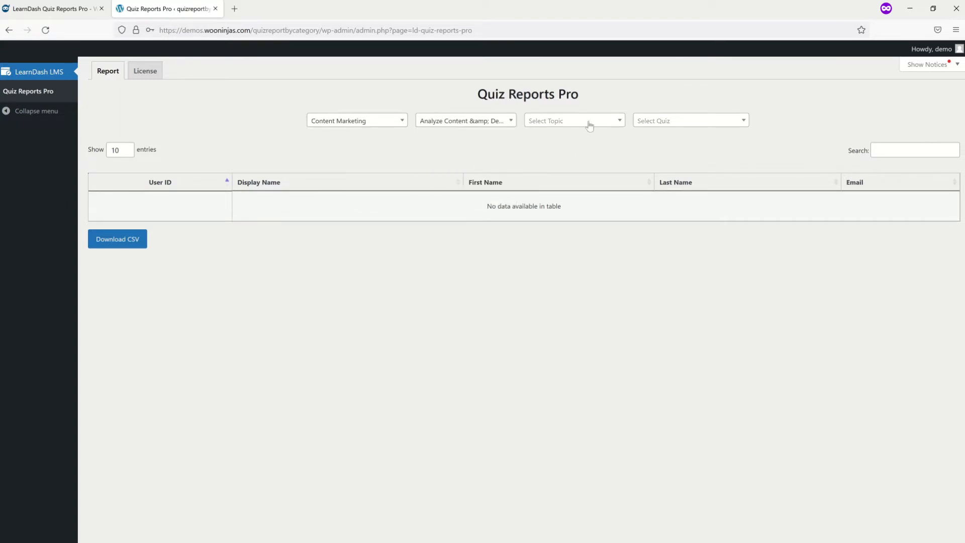
pyautogui.click(573, 119)
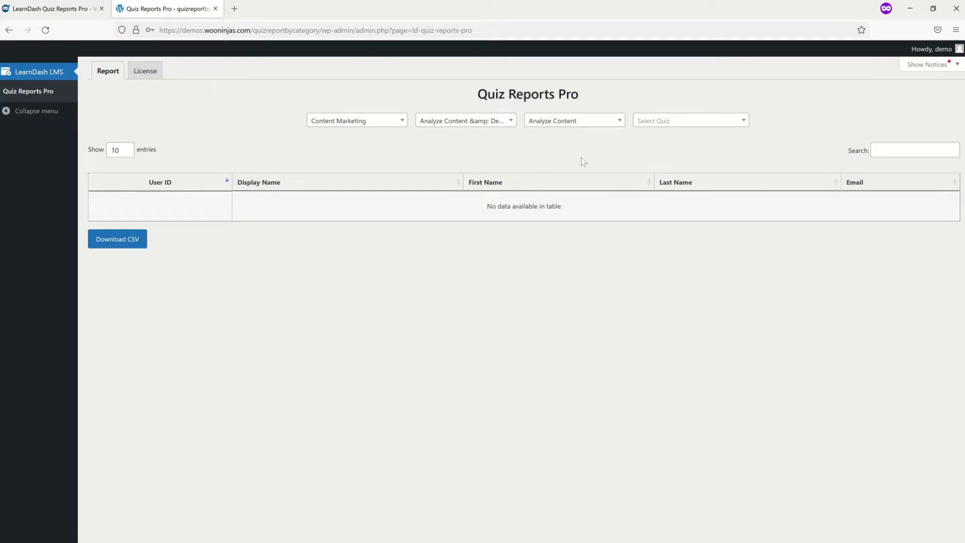
pyautogui.click(689, 120)
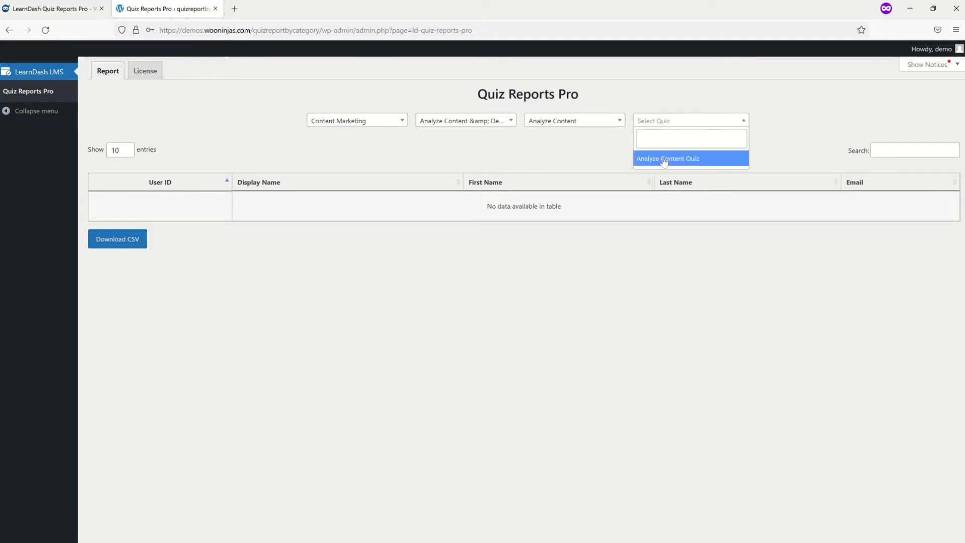
# Step: Show Analyze Content Quiz results sorted by first name descending, ten entries per page
pyautogui.click(667, 158)
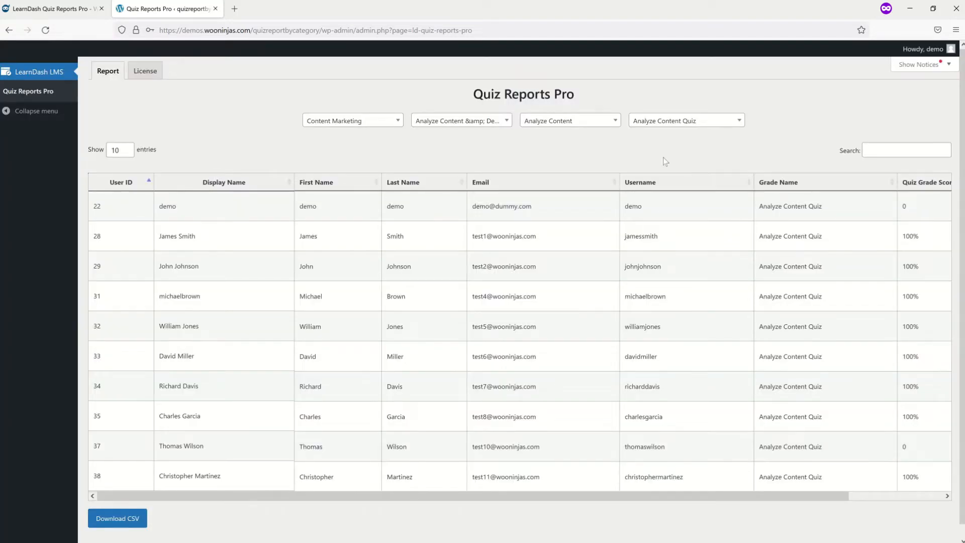
pyautogui.moveTo(351, 196)
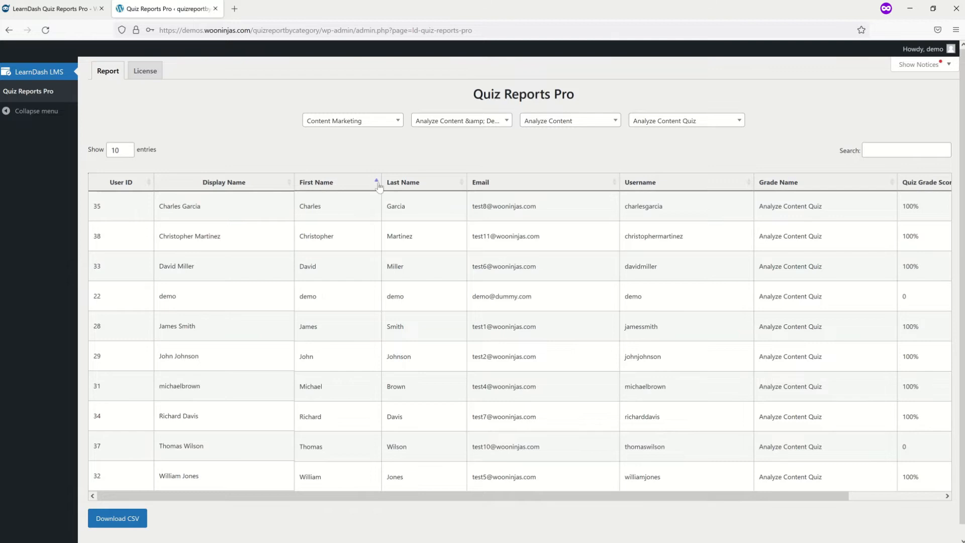
pyautogui.click(337, 182)
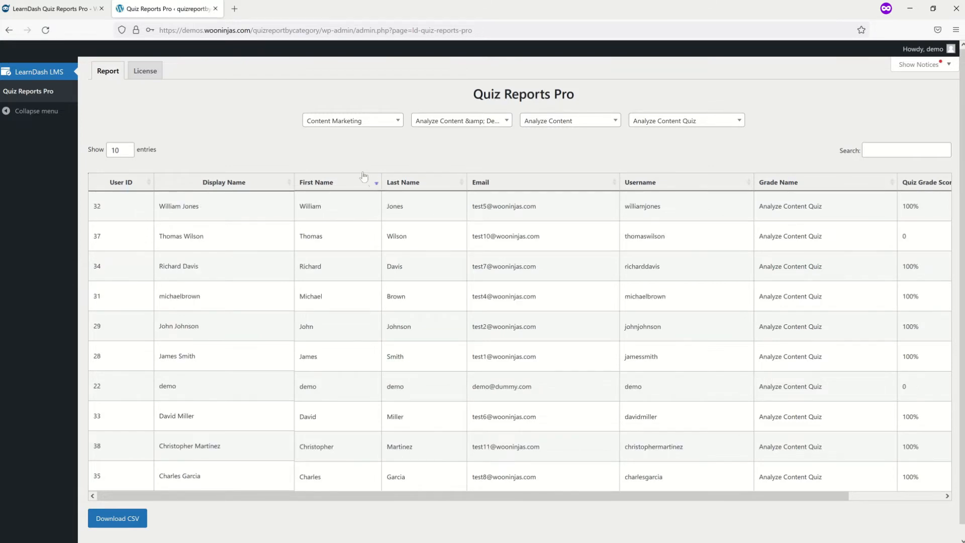
pyautogui.click(118, 150)
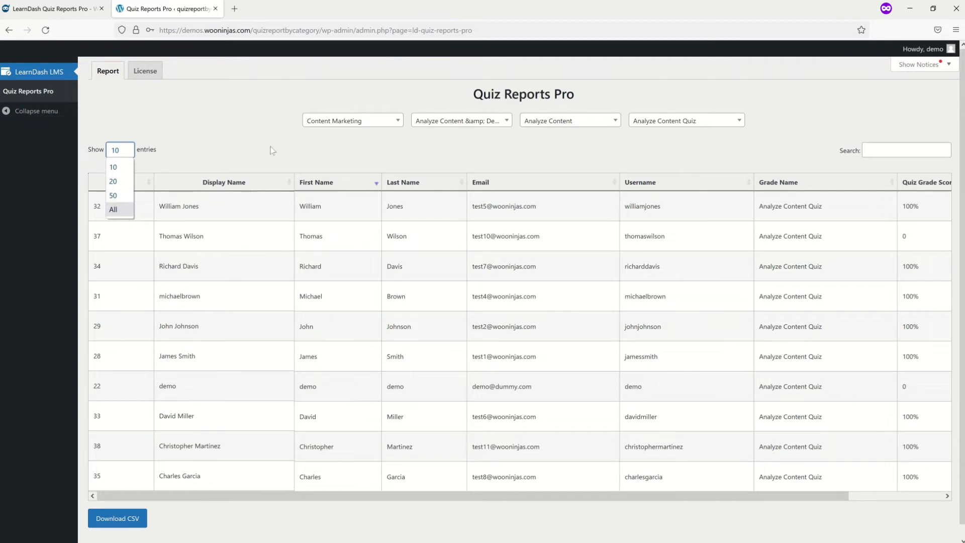
pyautogui.click(114, 166)
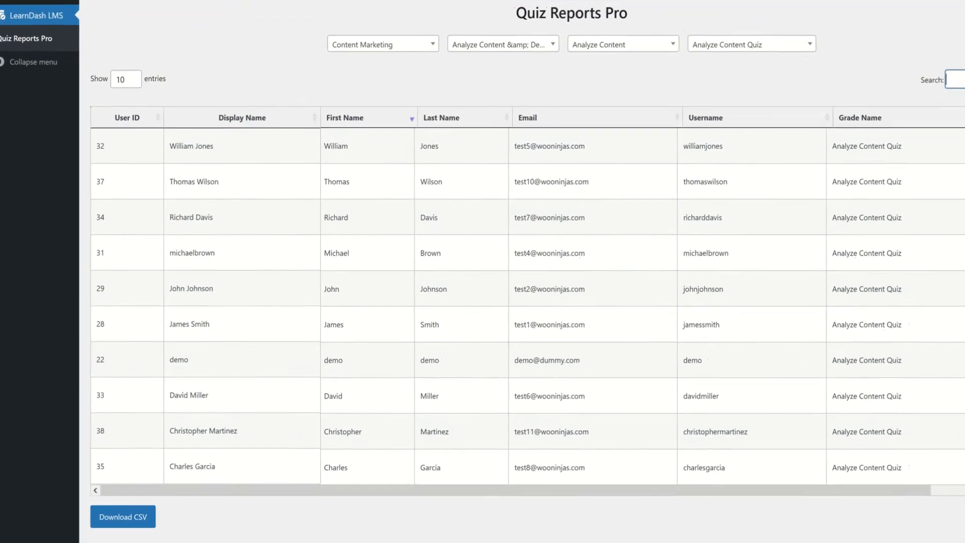
pyautogui.scroll(-3)
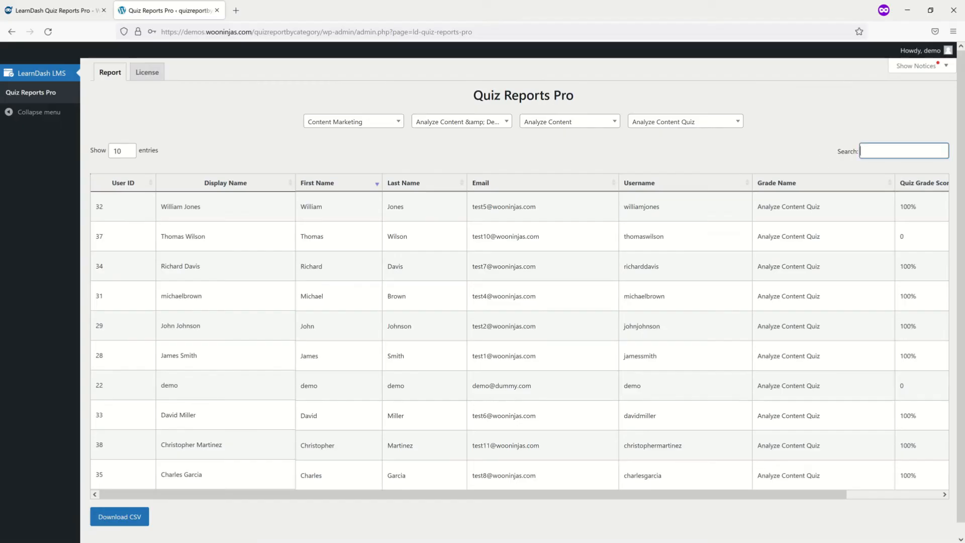
pyautogui.click(118, 247)
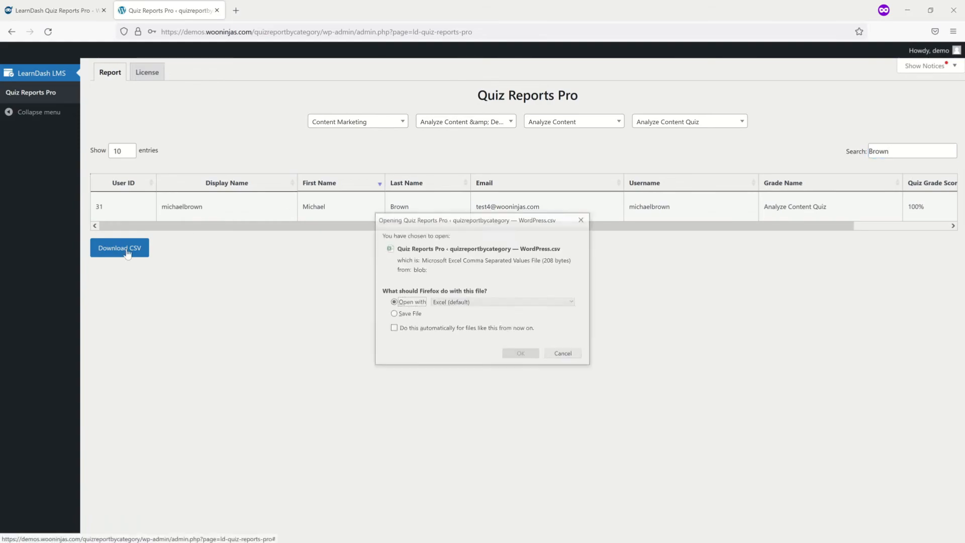
pyautogui.click(520, 353)
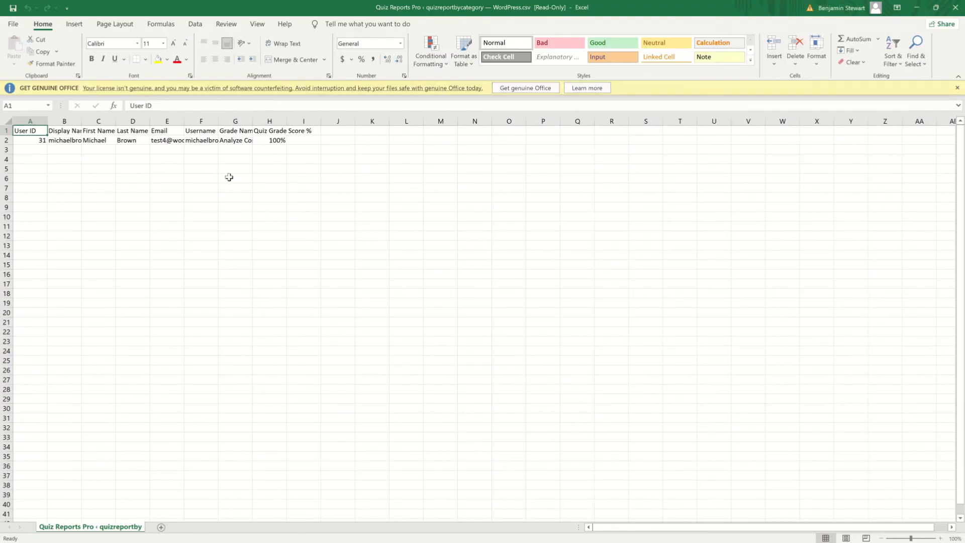